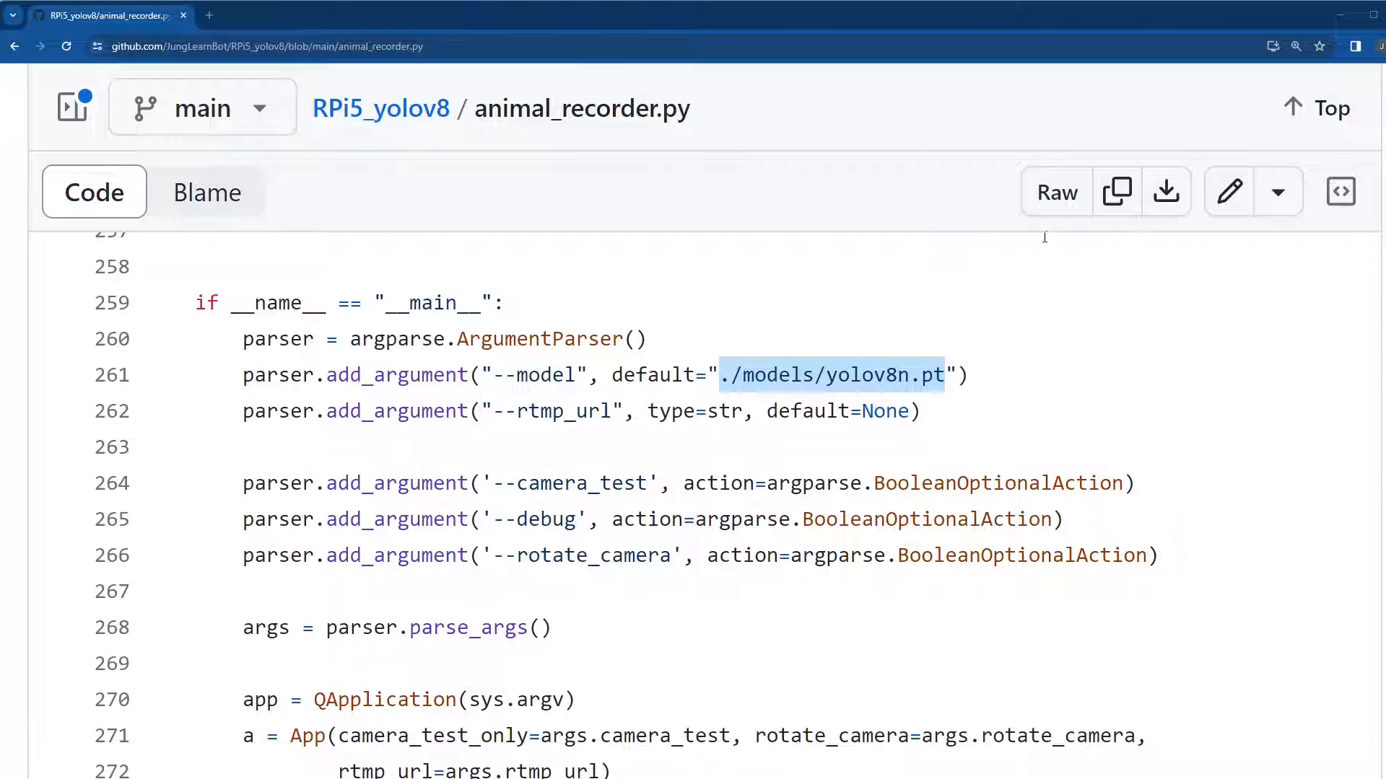
mouse_move(1166, 192)
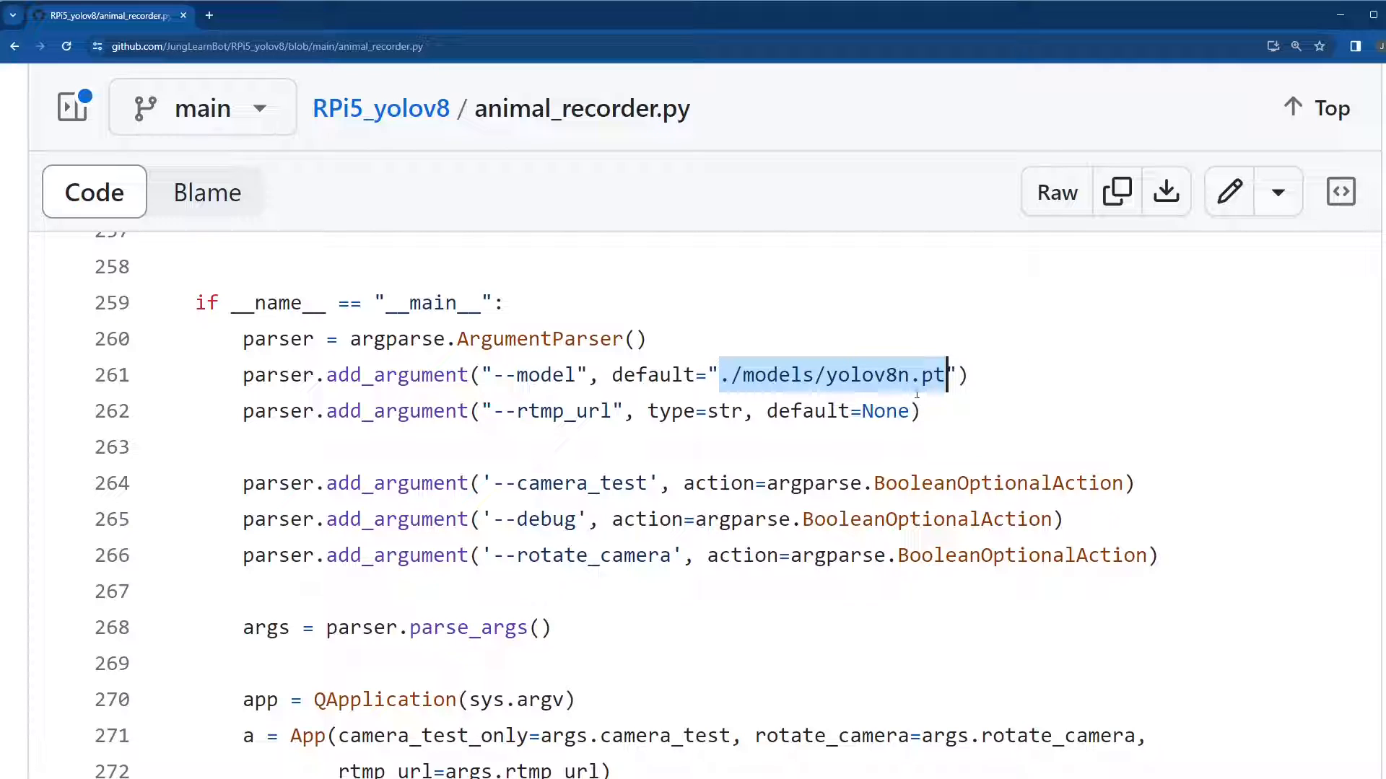
mouse_move(979, 442)
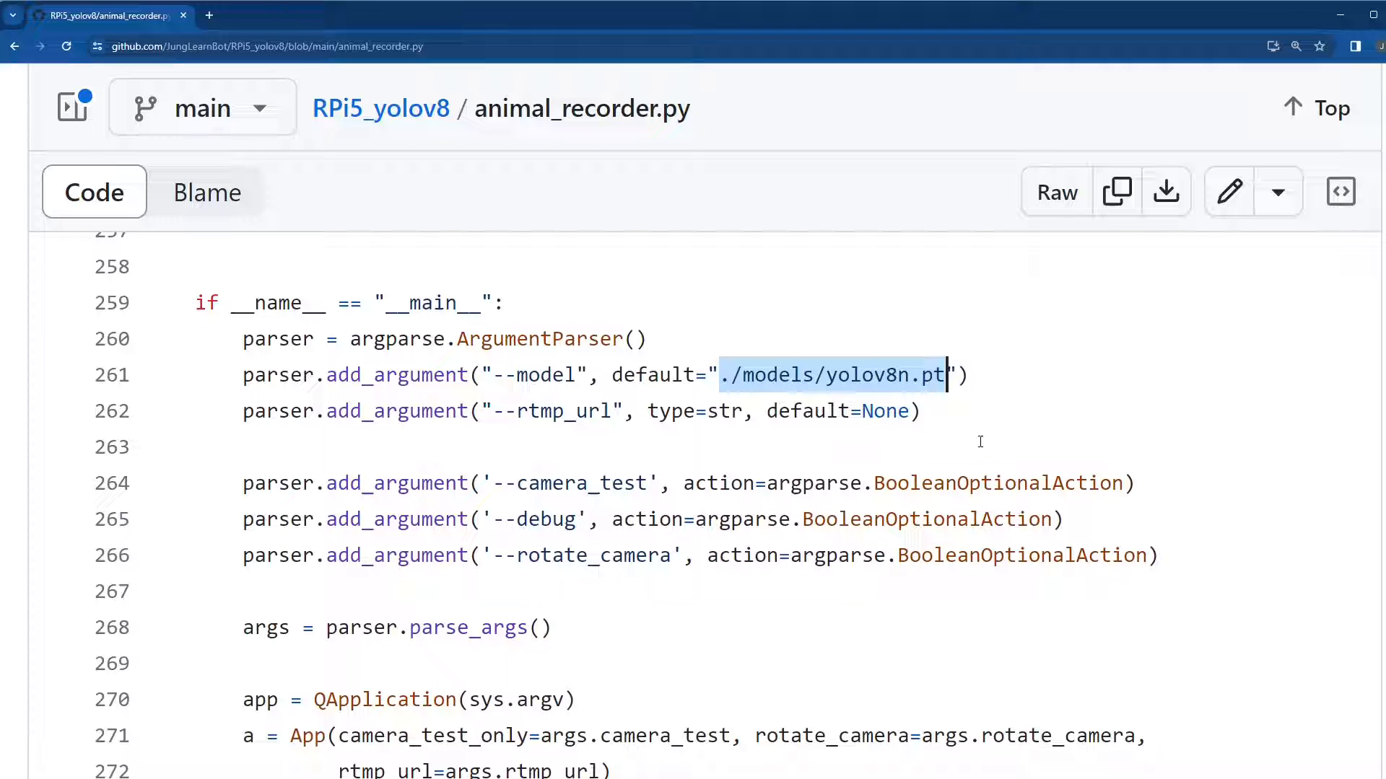
mouse_move(794, 450)
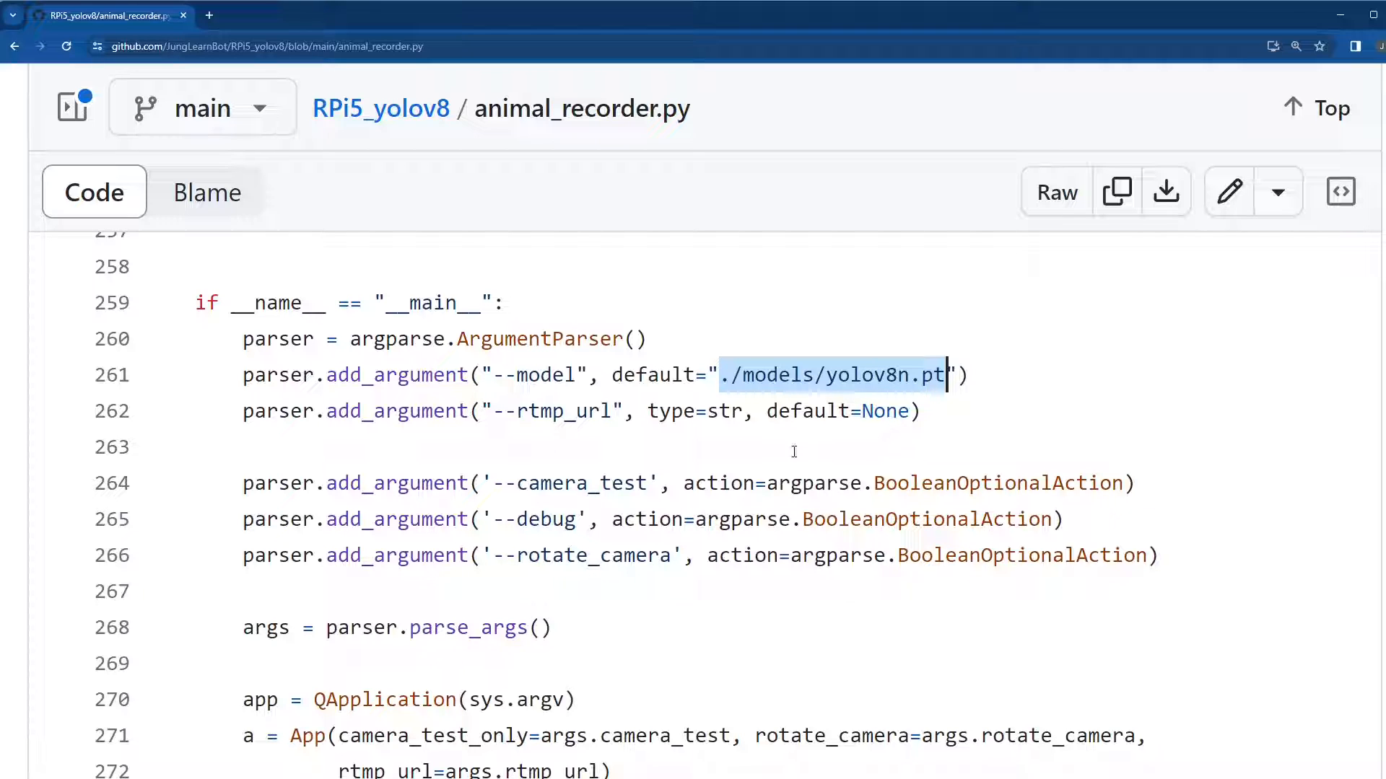
mouse_move(874, 443)
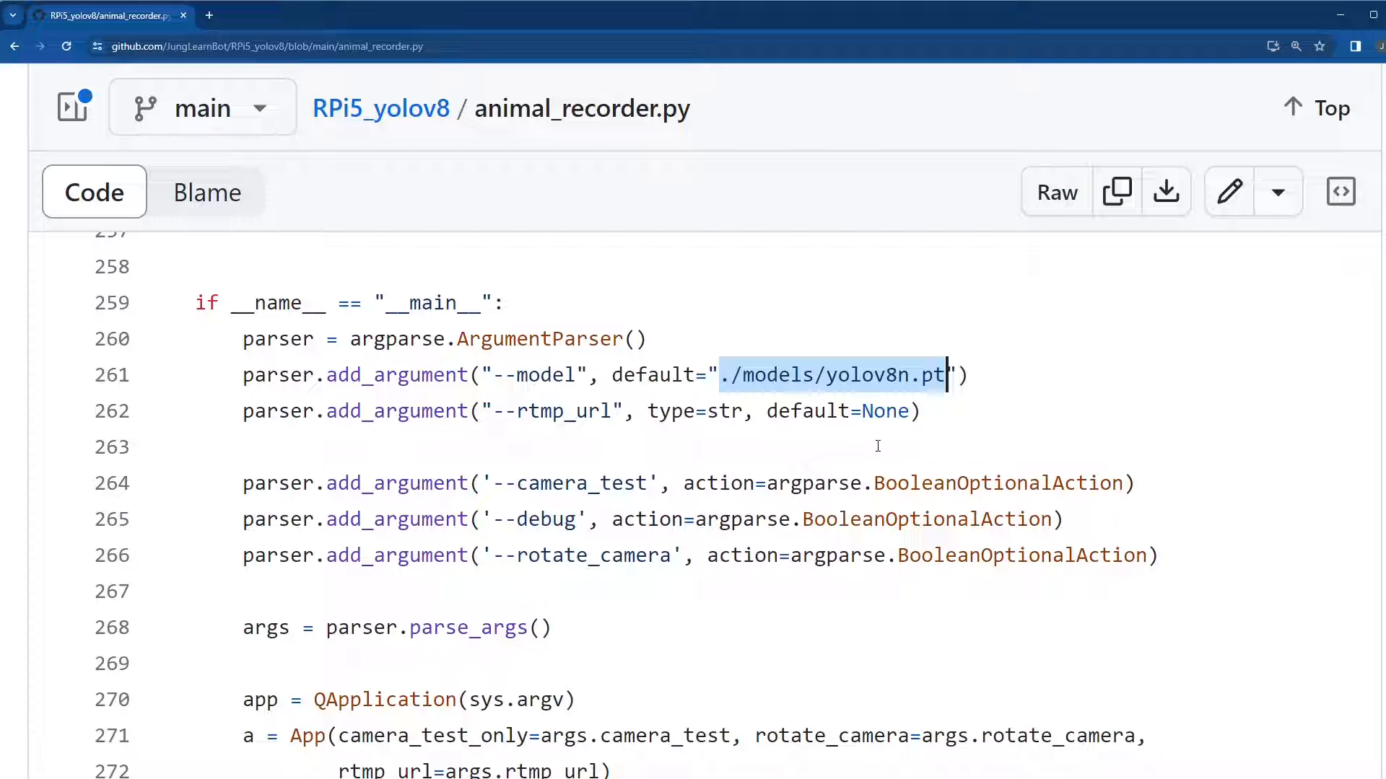
mouse_move(924, 499)
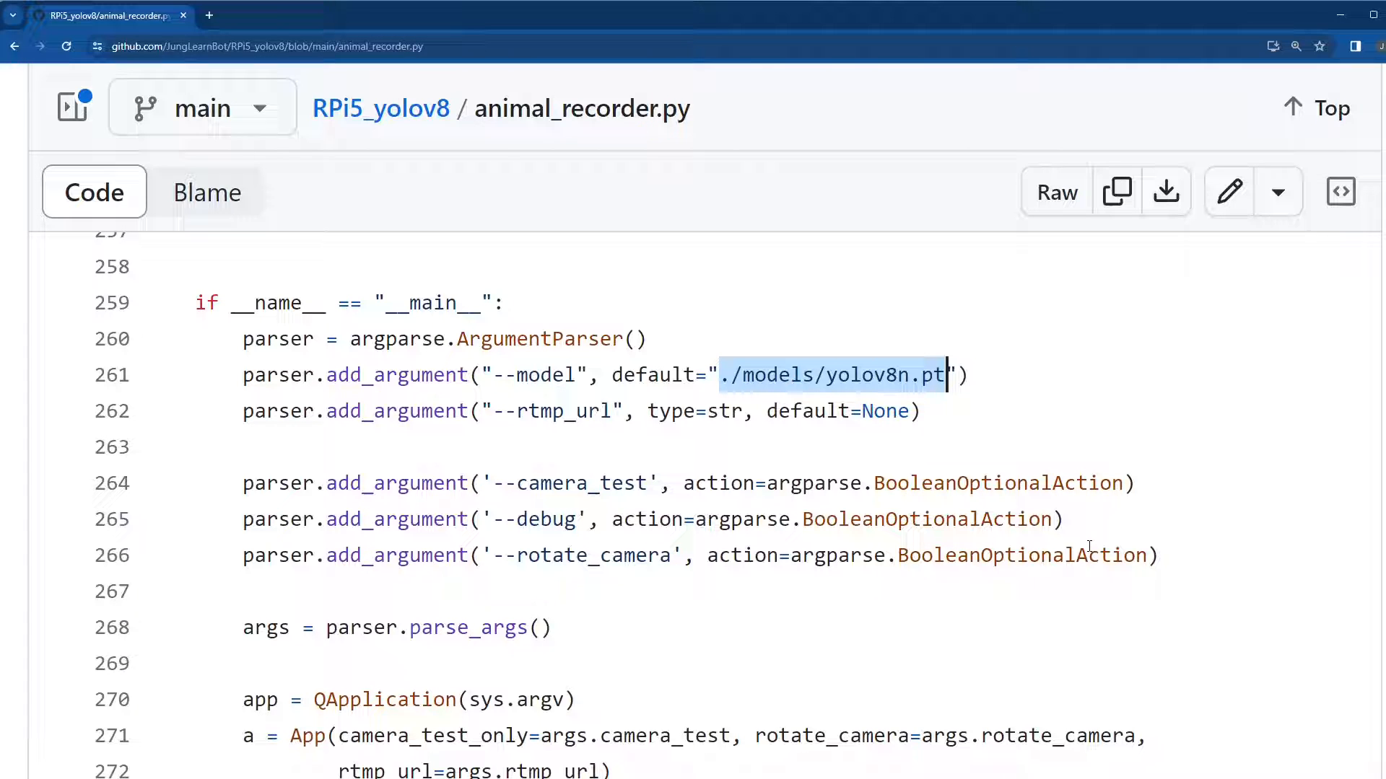
mouse_move(1237, 545)
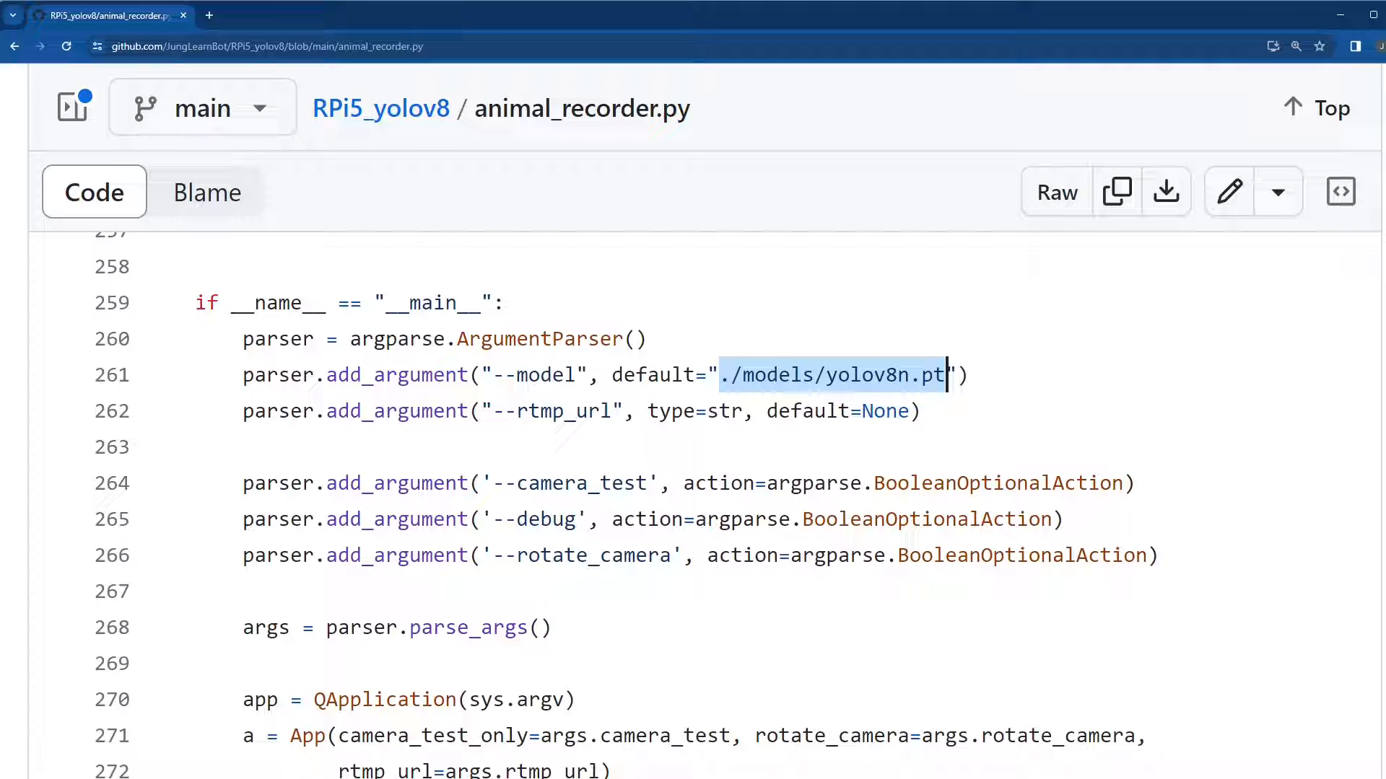
mouse_move(1222, 486)
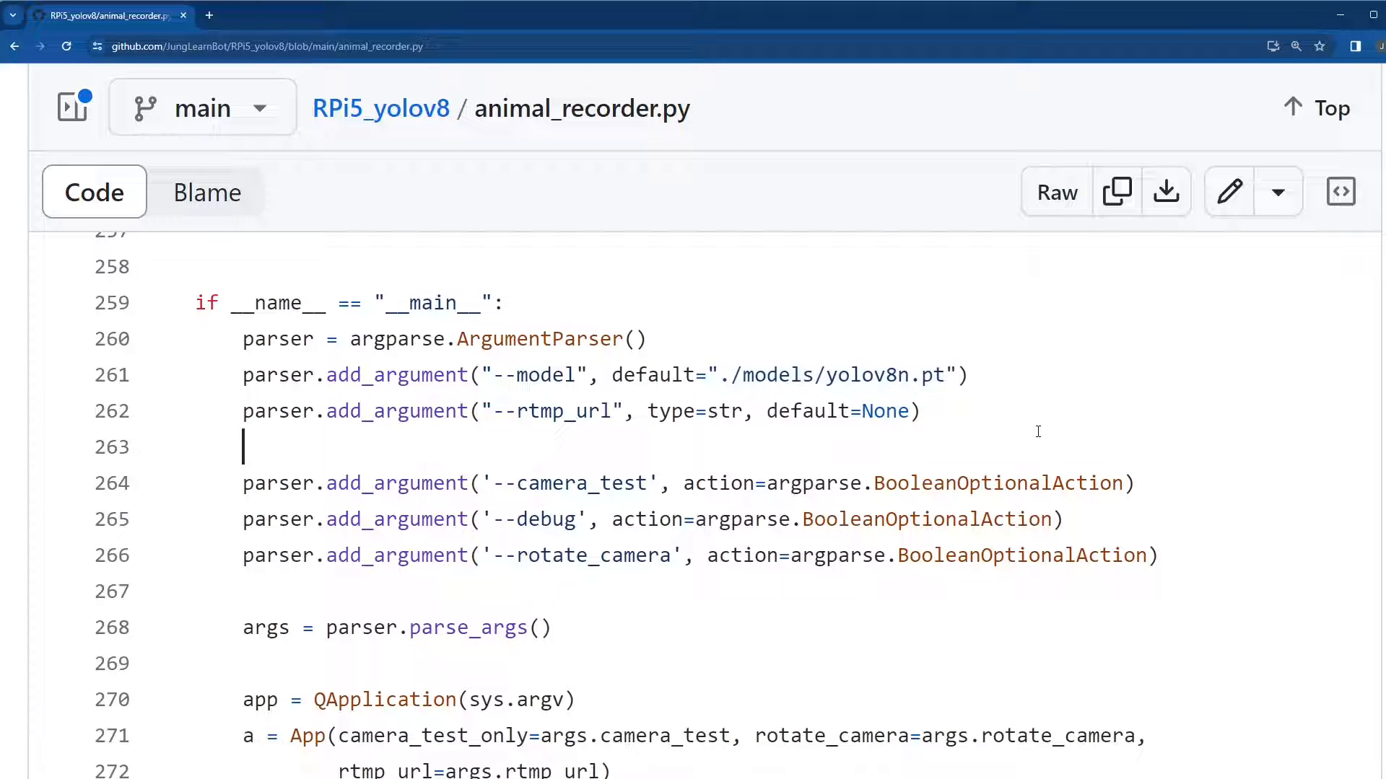
Search 'cat' in animal_recorder.py and highlight the RecordingSaver's cv2.VideoWriter setup on line 23
type("cat")
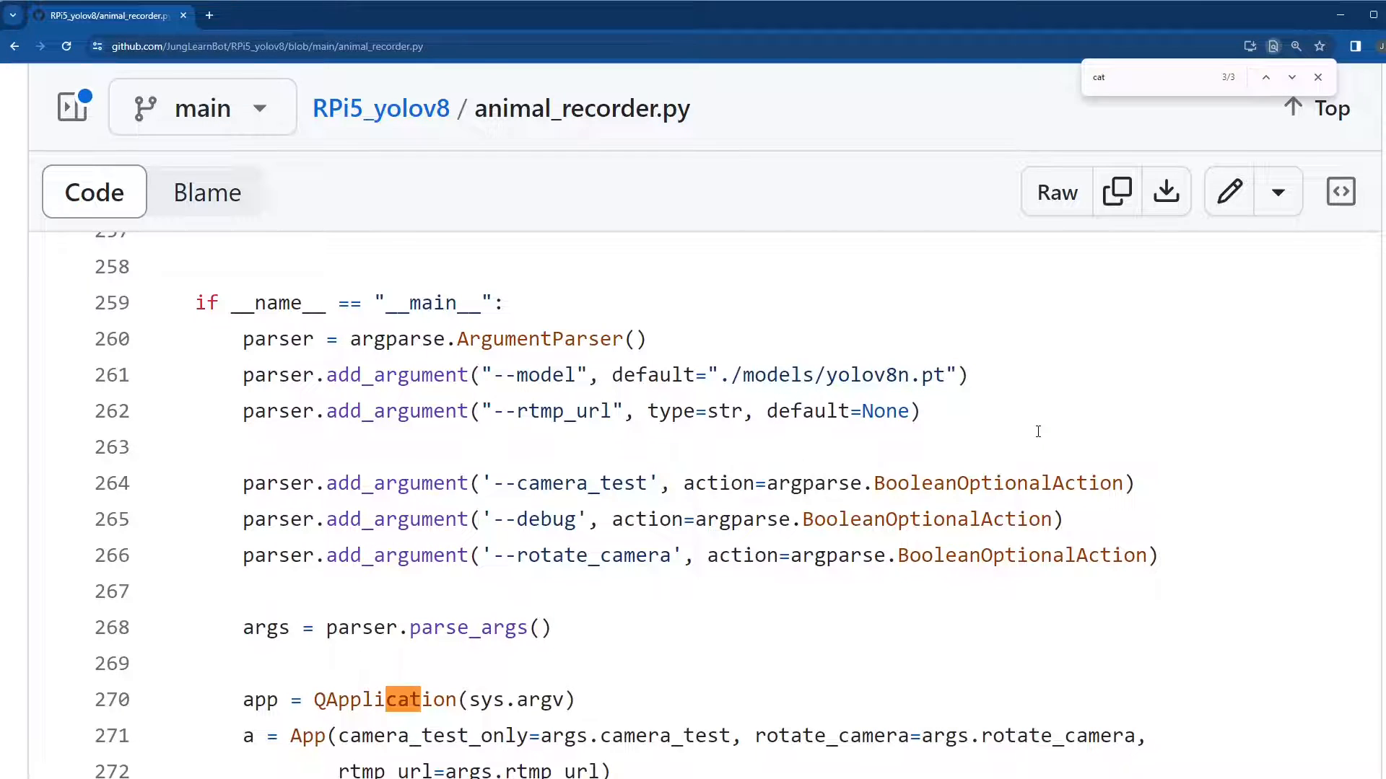
left_click(1266, 76)
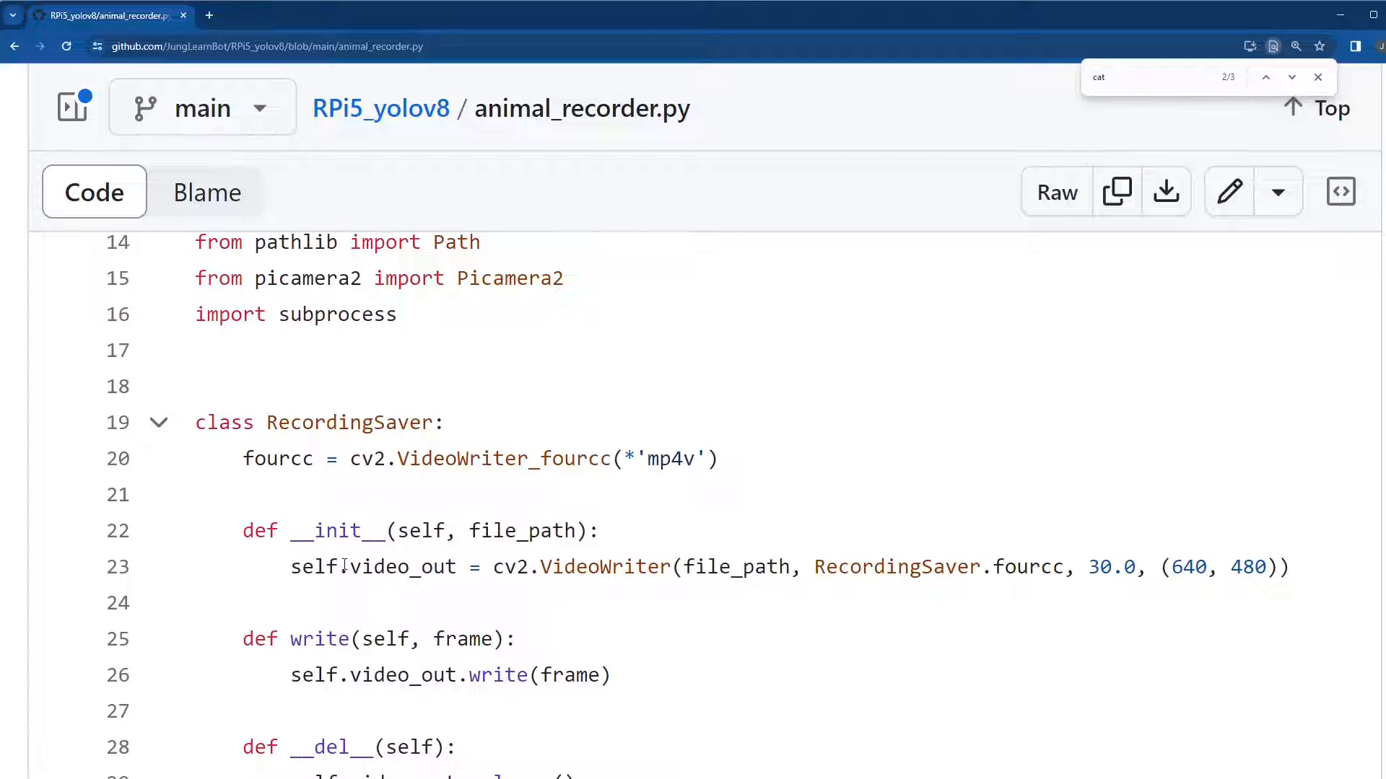
left_click_drag(290, 566, 671, 566)
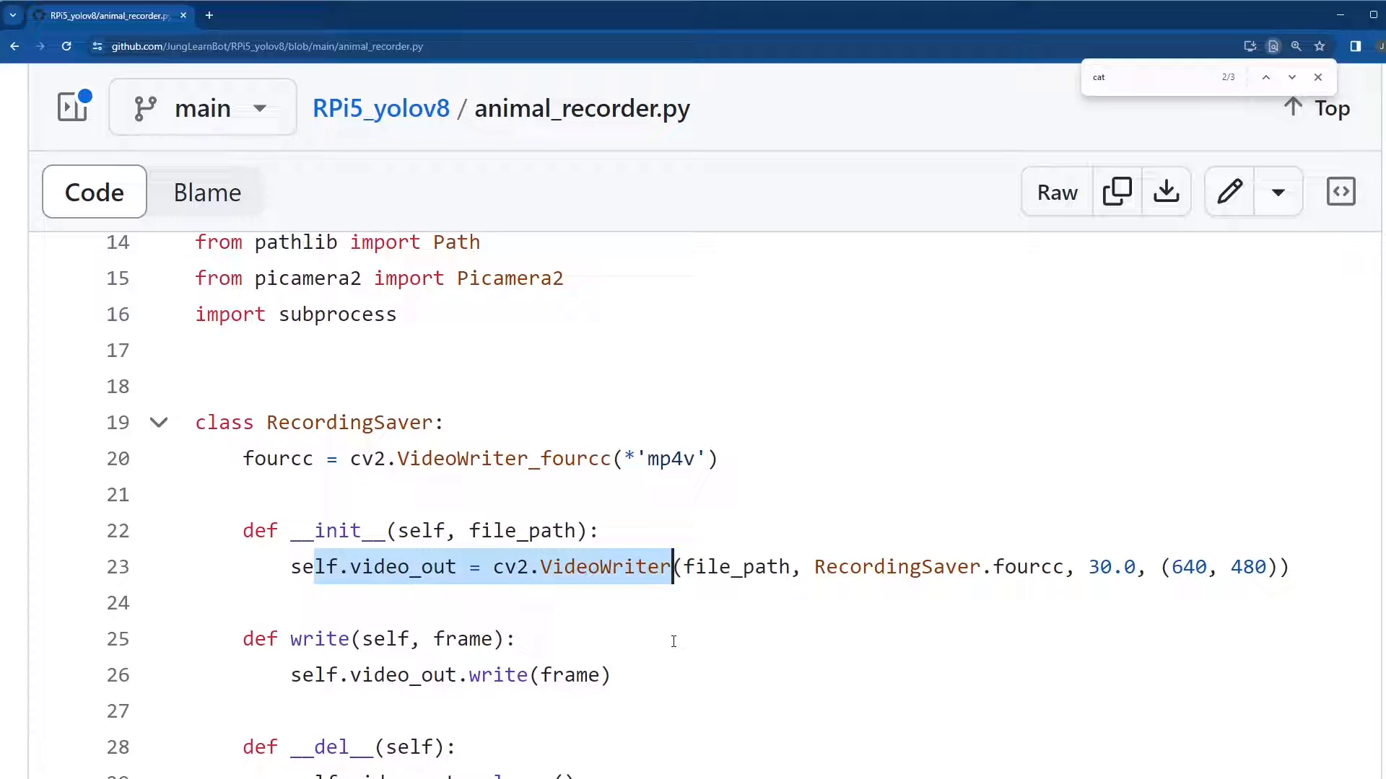
mouse_move(858, 665)
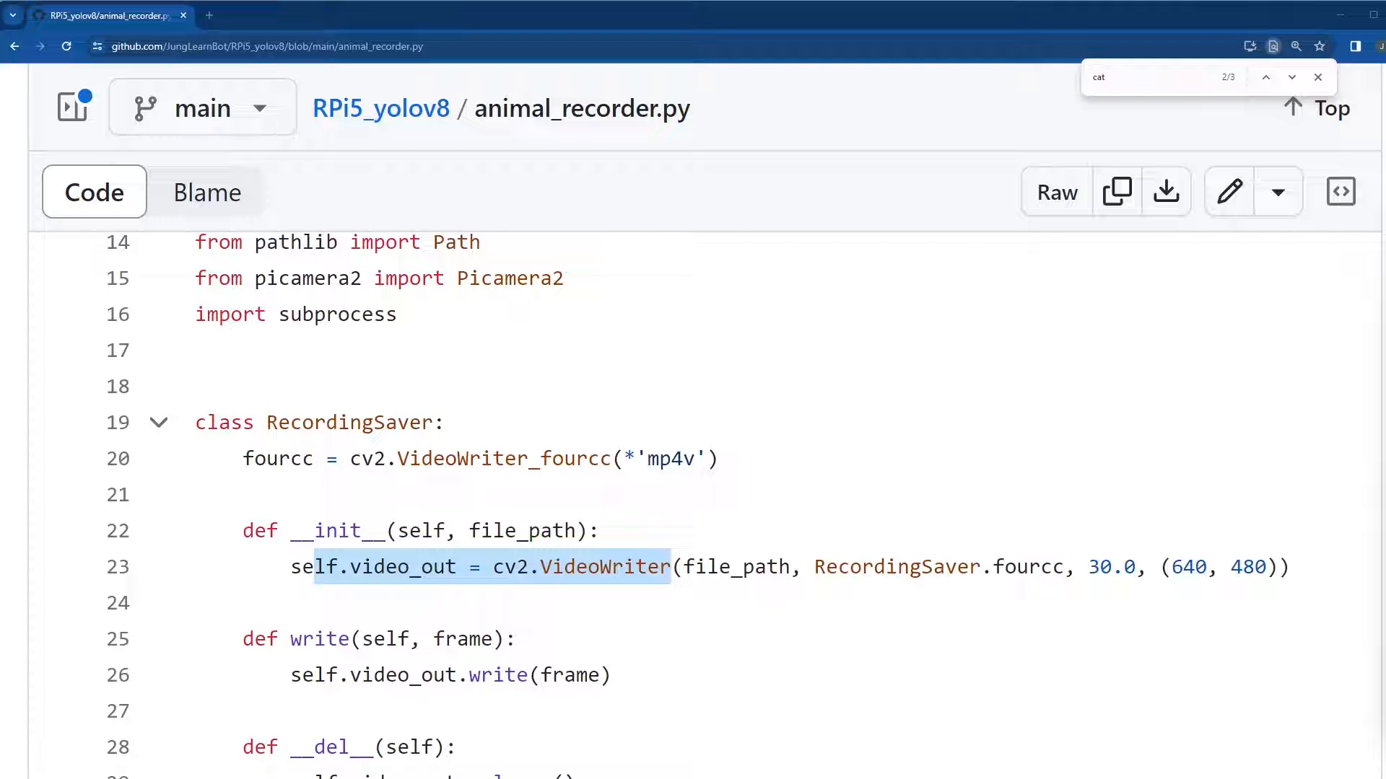
Search 'ffmpeg' and bring the VideoBroadcaster's 30 fps, 640×480 rawvideo ffmpeg command into view
type("ffmpeg")
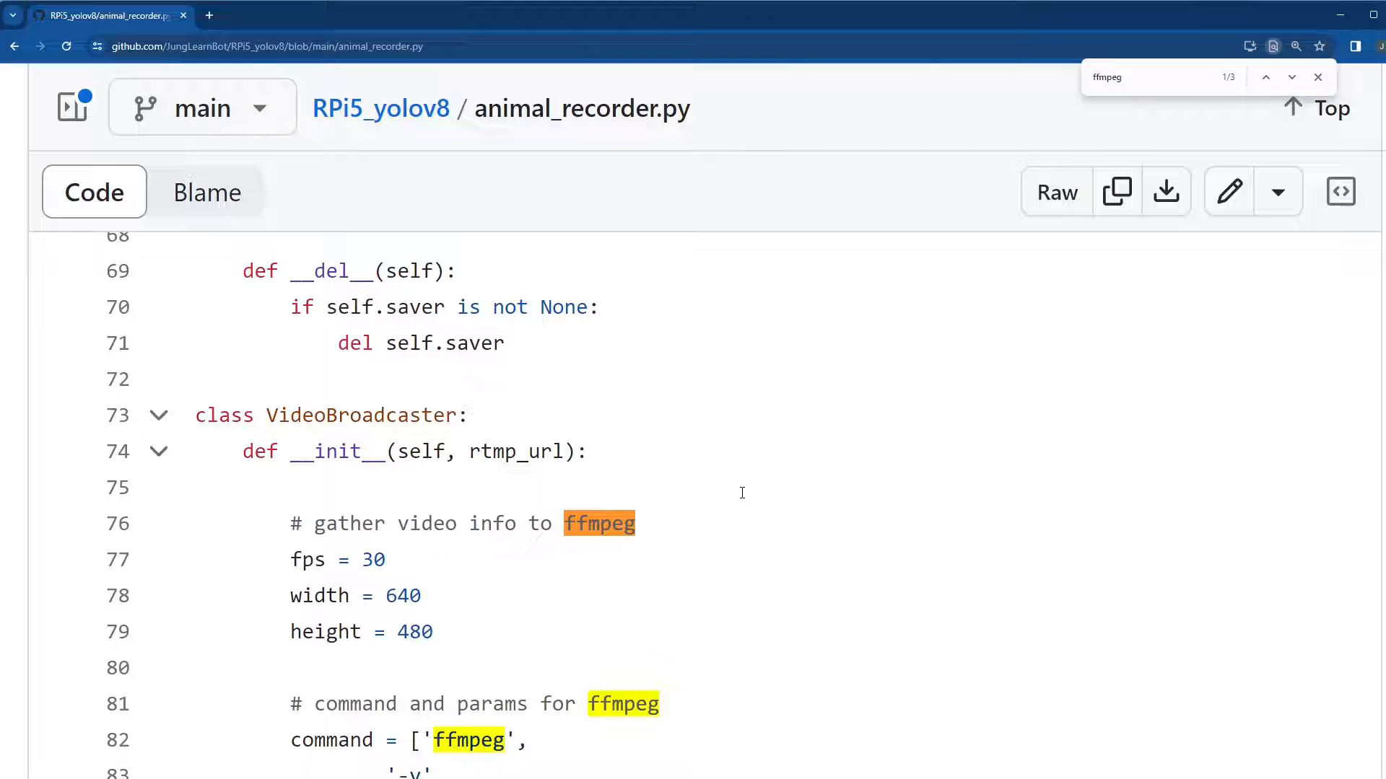
scroll("down", 3)
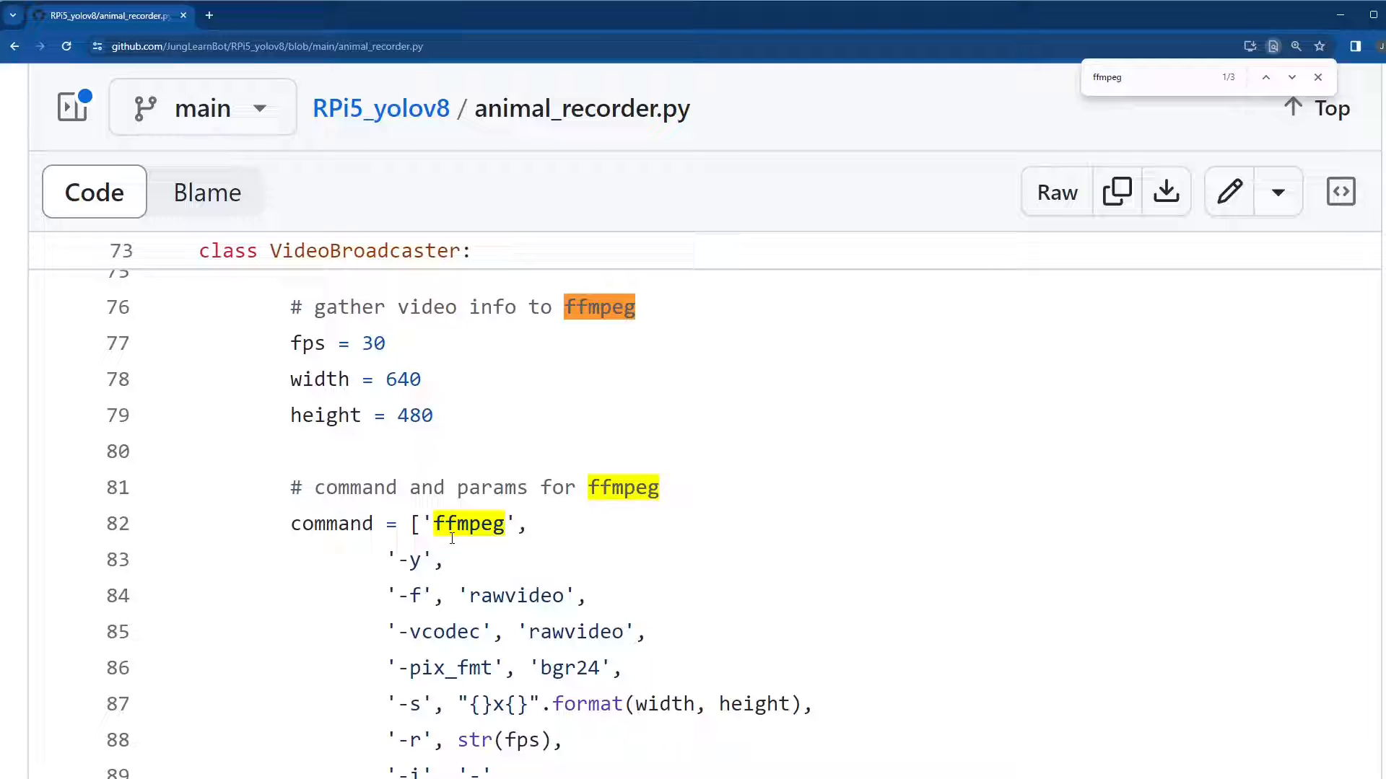
mouse_move(881, 534)
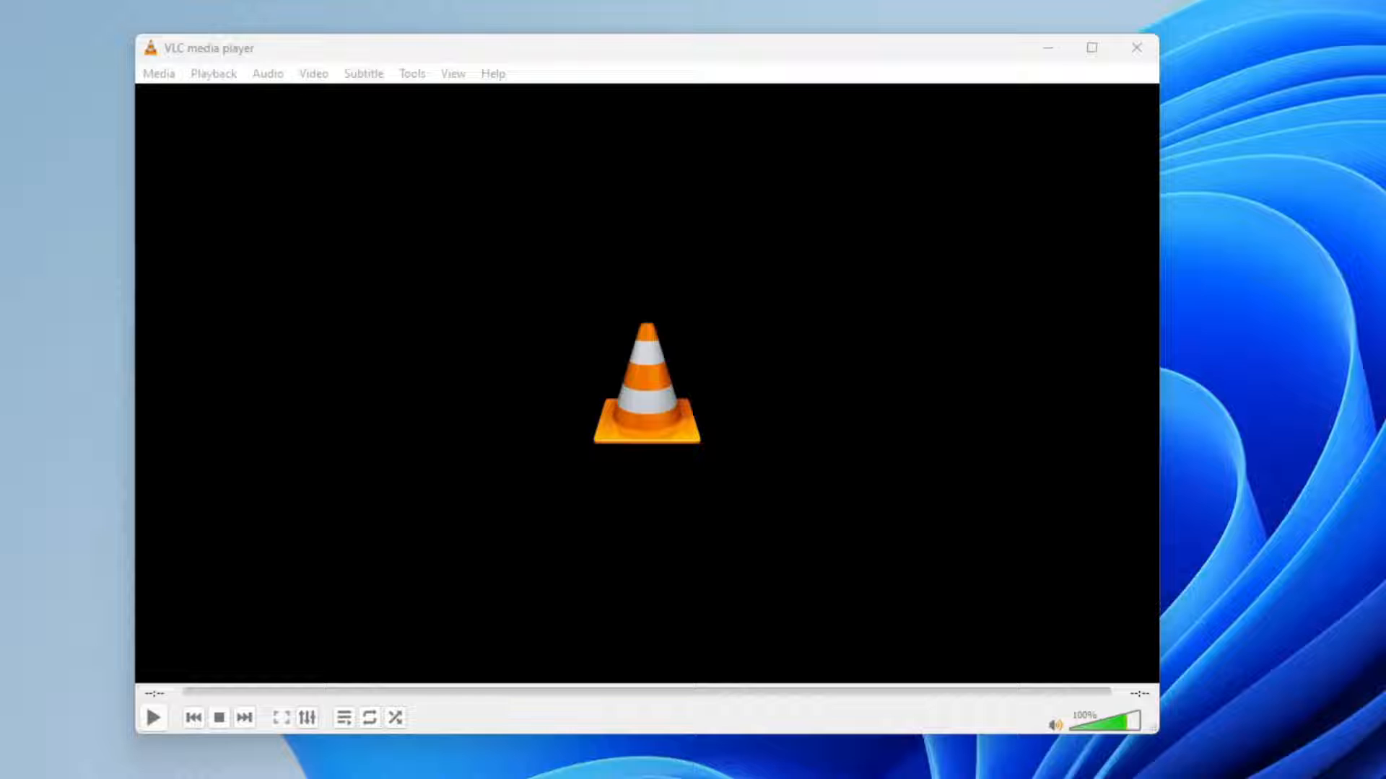
Start playing the network stream rtmp://192.168.1.235:1935/live/picam via Open Network Stream
left_click(159, 73)
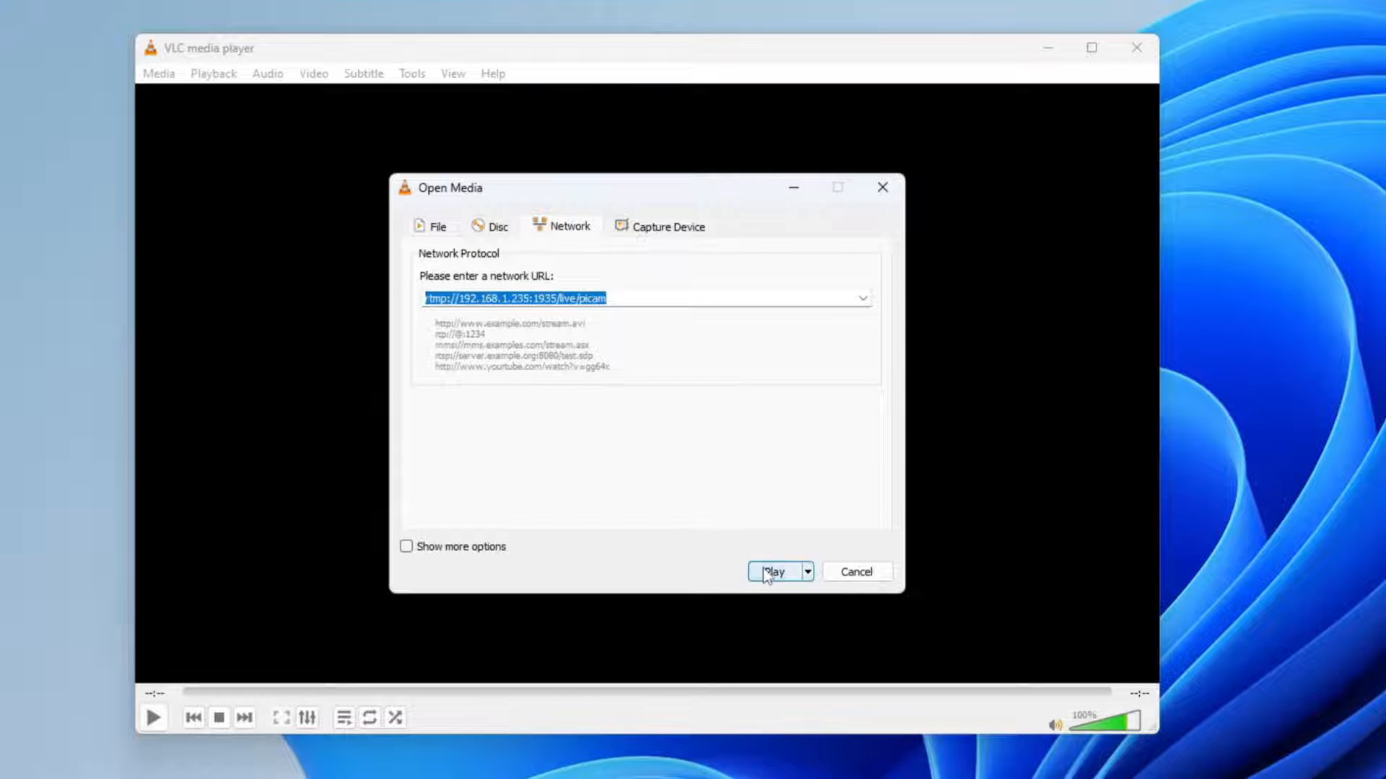
left_click(776, 572)
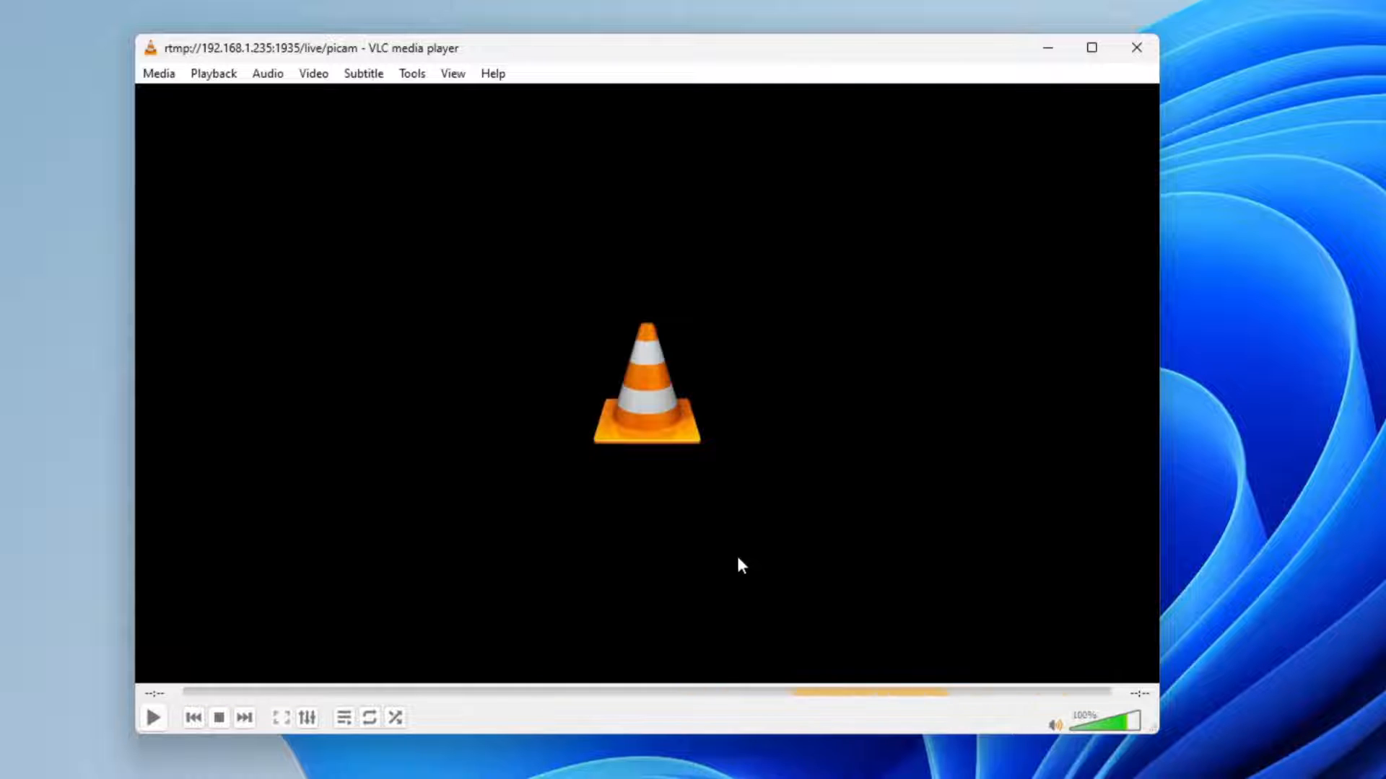
mouse_move(1292, 440)
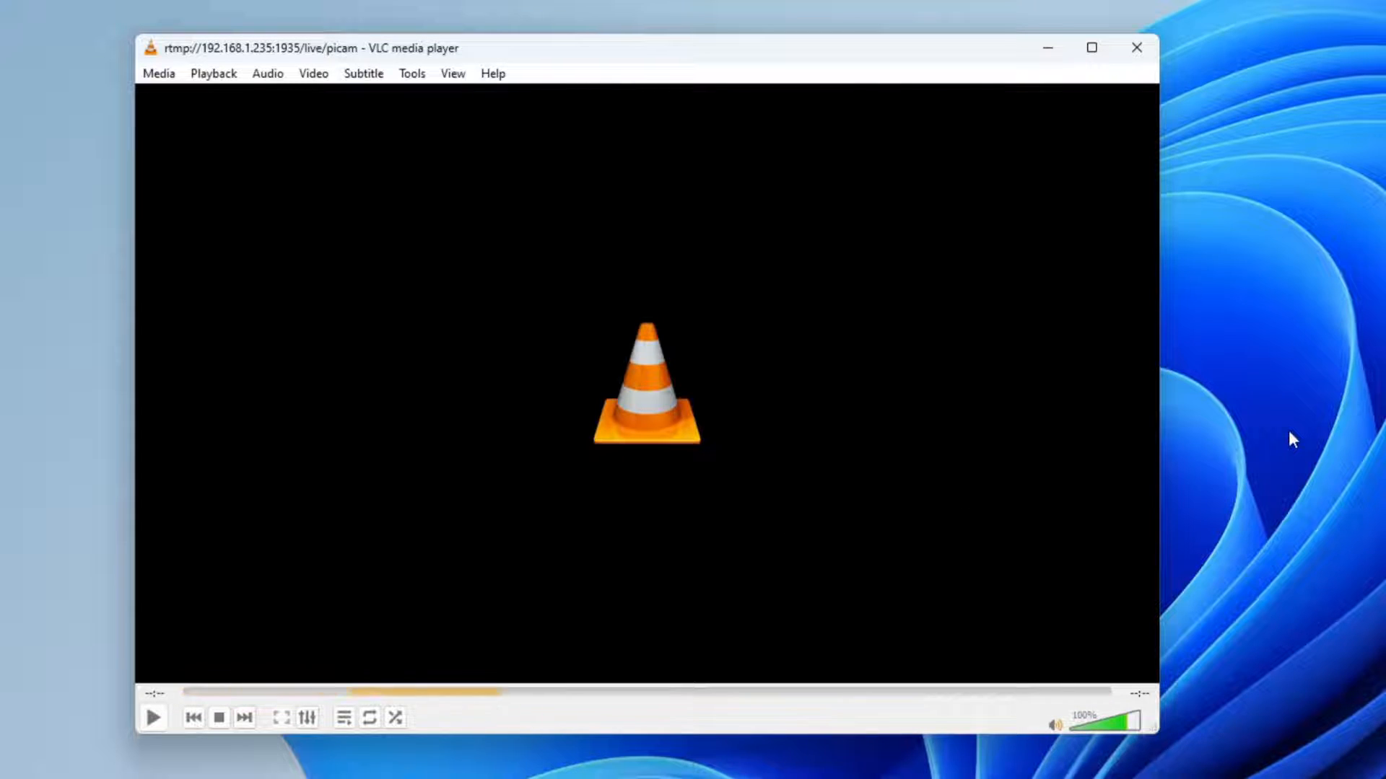